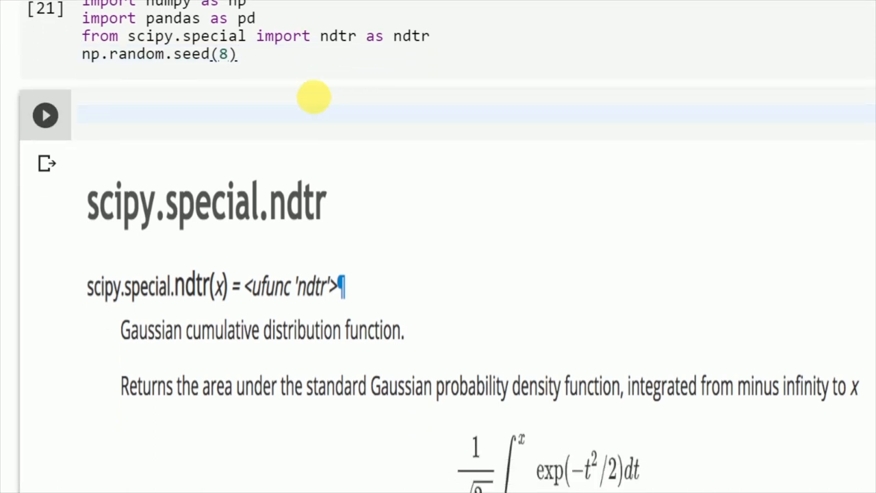
Scroll past the ndtr documentation to the cell defining mu 50, sigma 10 and norm_dist.
scroll(down, 3)
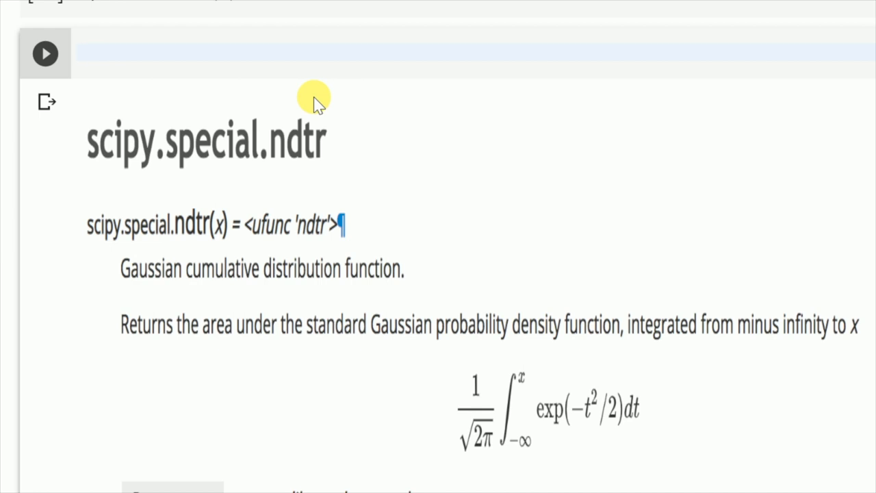
scroll(down, 3)
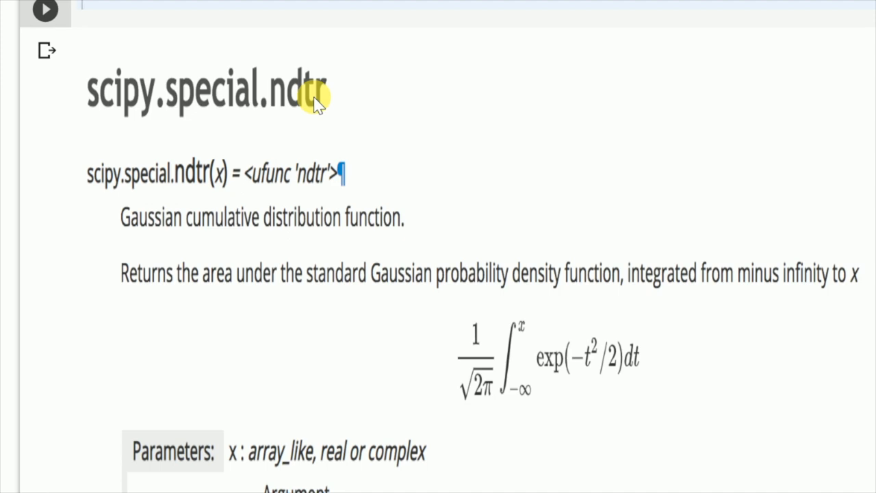
scroll(down, 3)
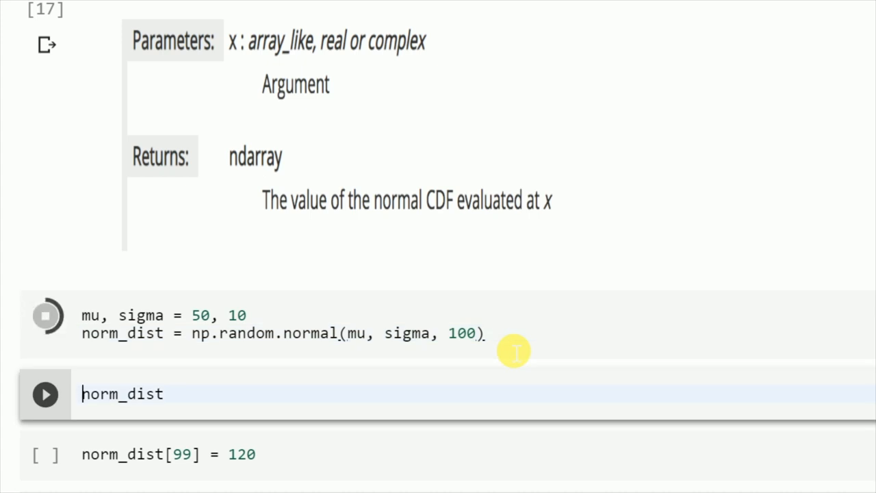
Run the norm_dist cell to output the full array of 100 generated values.
click(44, 315)
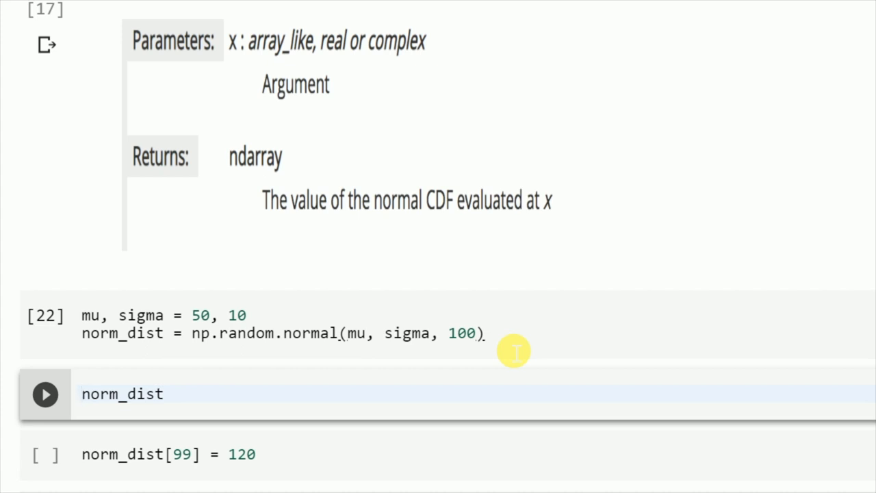
click(44, 394)
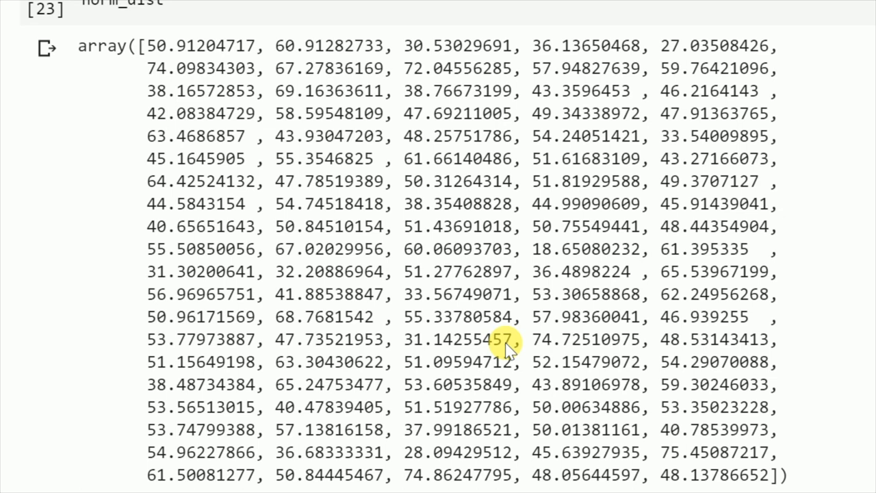
scroll(down, 3)
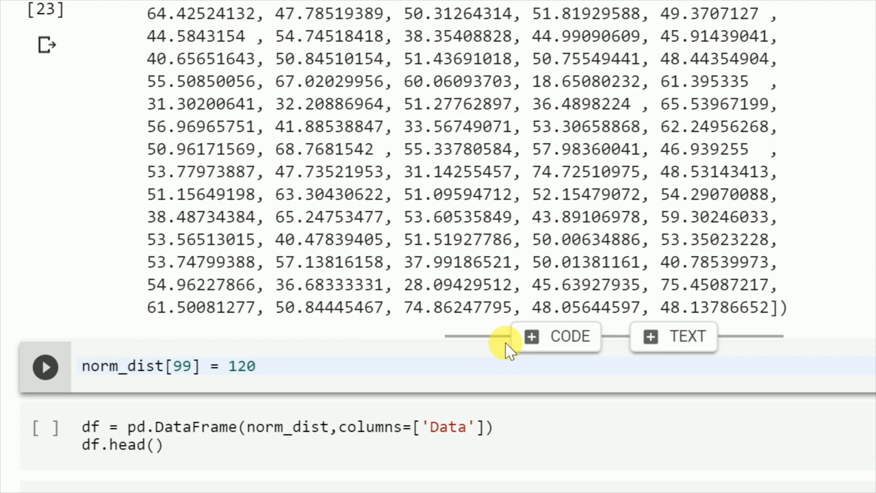
Set norm_dist[99] to 120 and redisplay the array ending in 120.
click(89, 365)
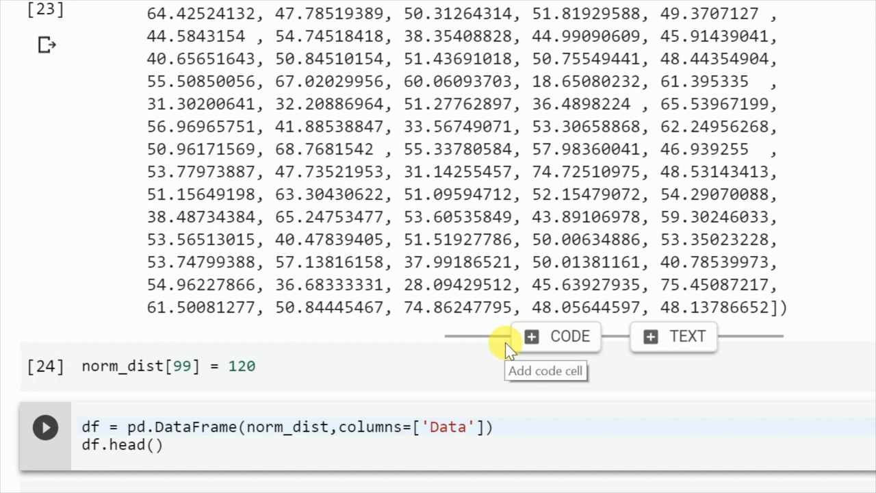
scroll(down, 3)
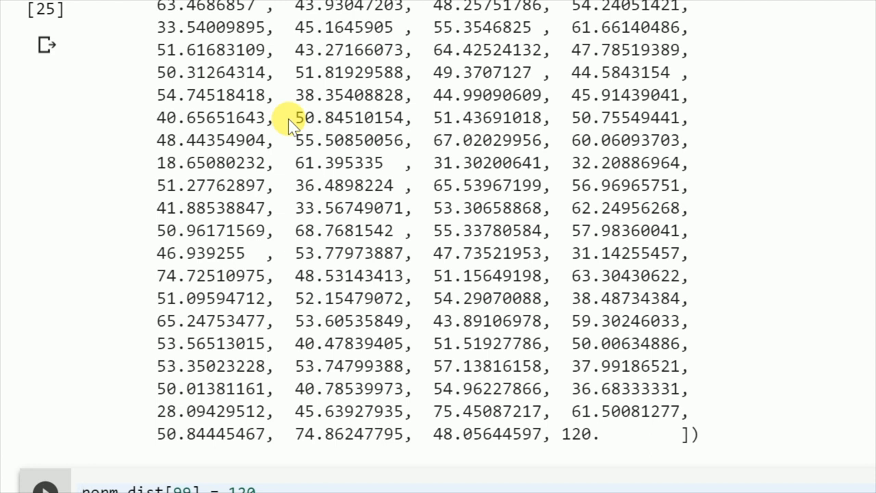
scroll(down, 3)
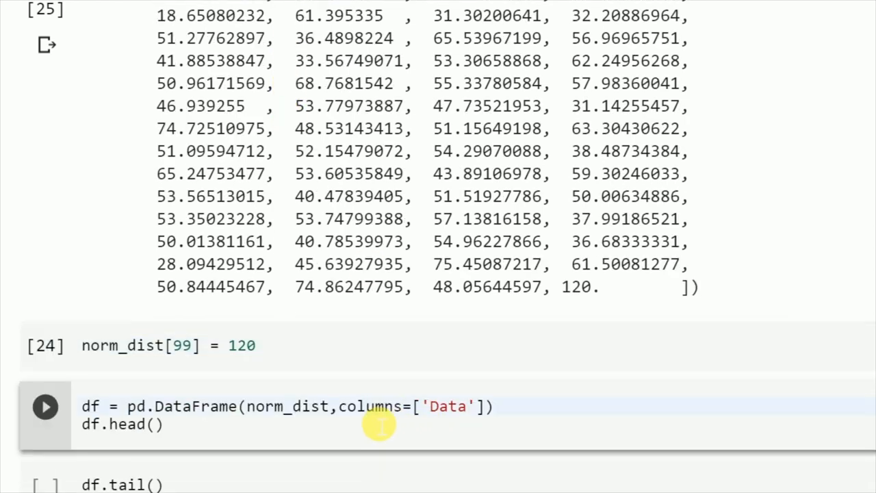
Build the DataFrame with a Data column and show its head and tail ending in 120.000000.
click(45, 407)
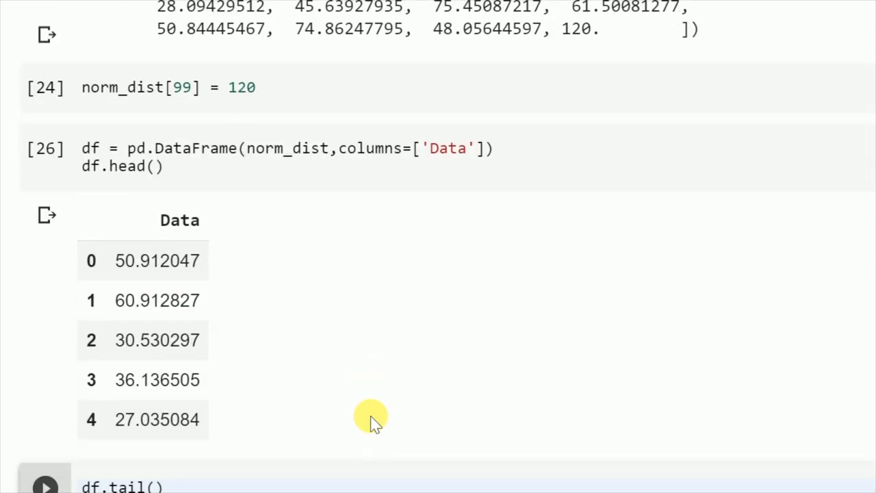
scroll(down, 3)
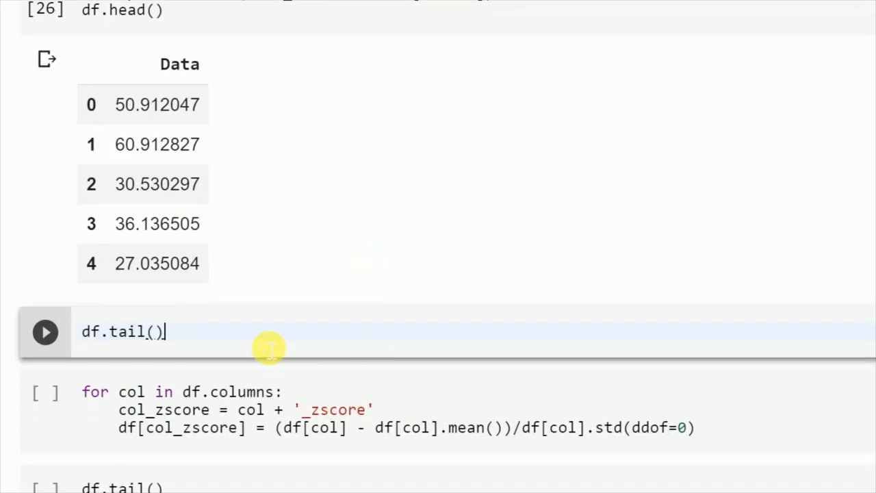
click(45, 331)
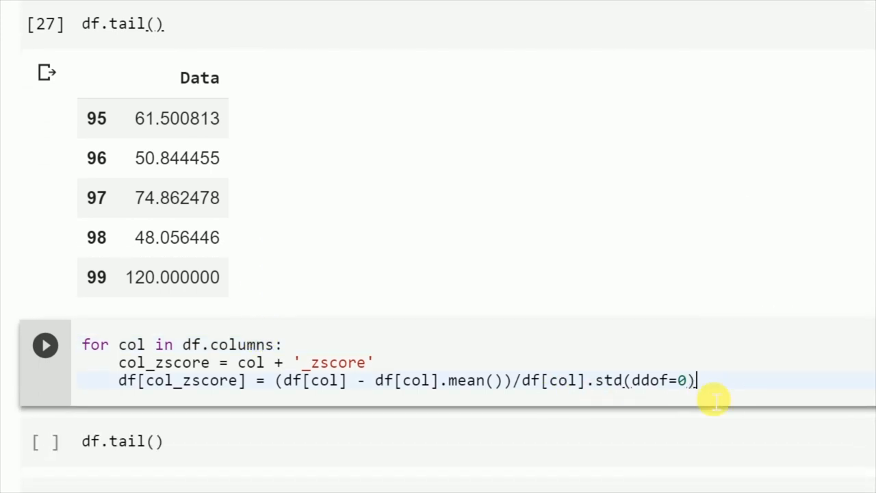
Compute the Data_zscore column and show the tail, where 120 scores 5.202310.
click(45, 345)
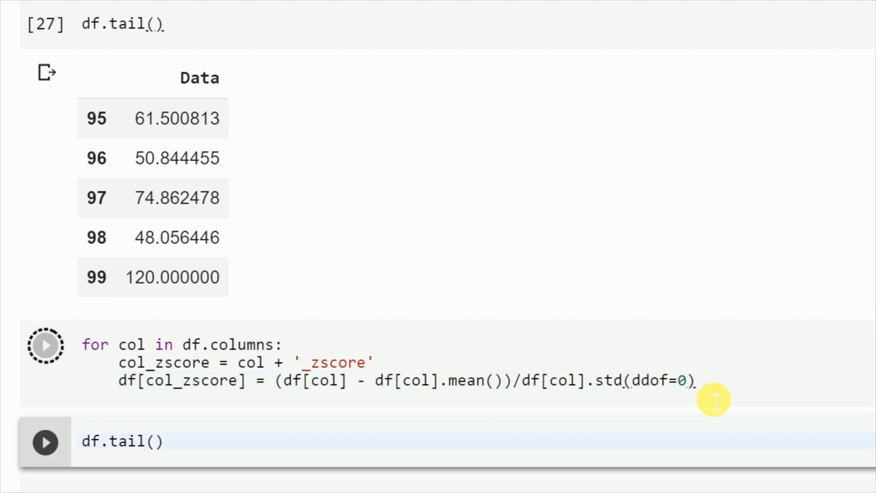
click(44, 345)
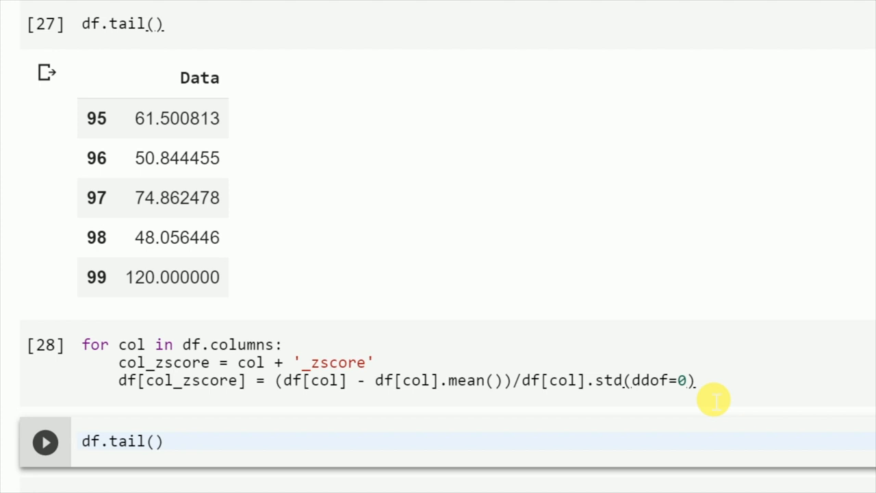
click(44, 441)
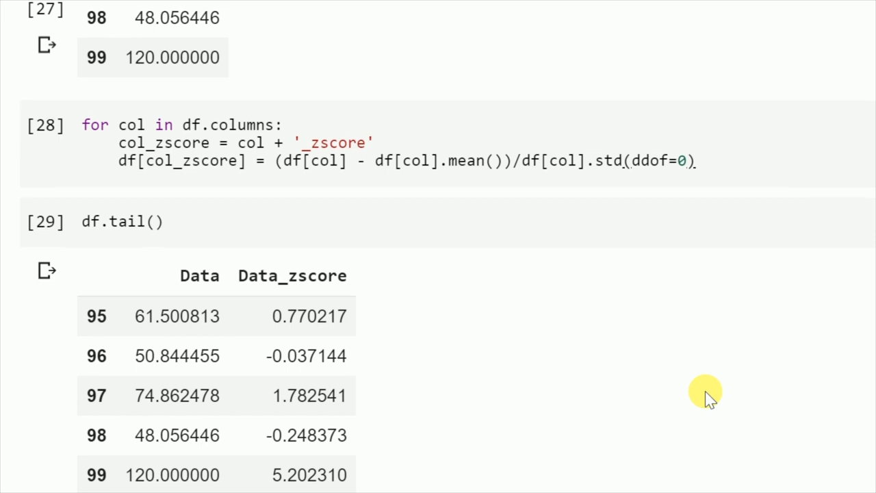
scroll(down, 3)
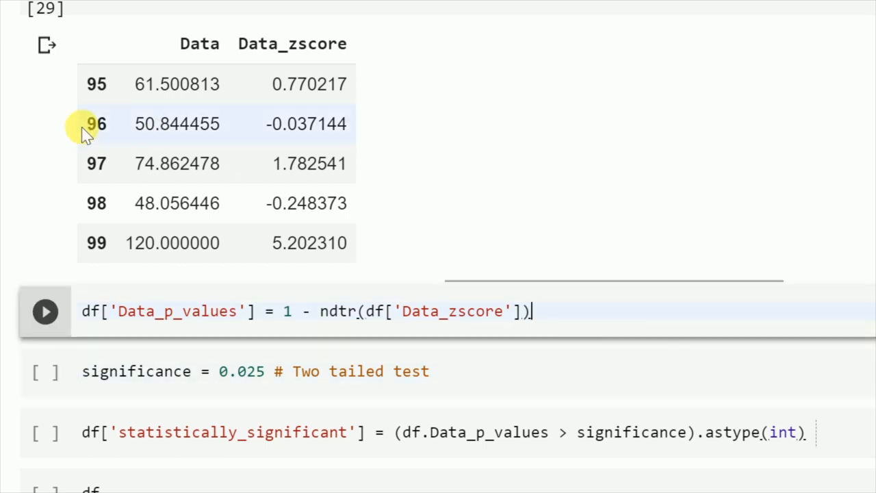
Compute Data_p_values via ndtr and show the tail, where 120 gets 9.841316e-08.
click(44, 312)
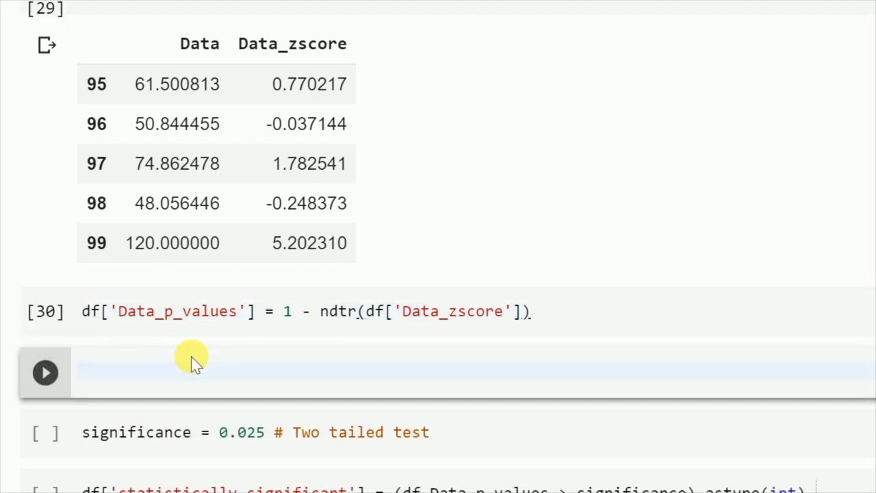
text(df.tail()
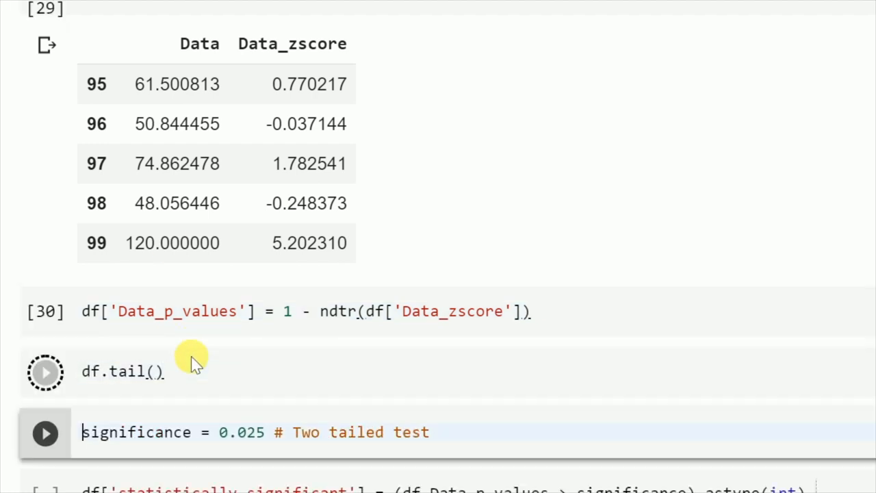
click(44, 373)
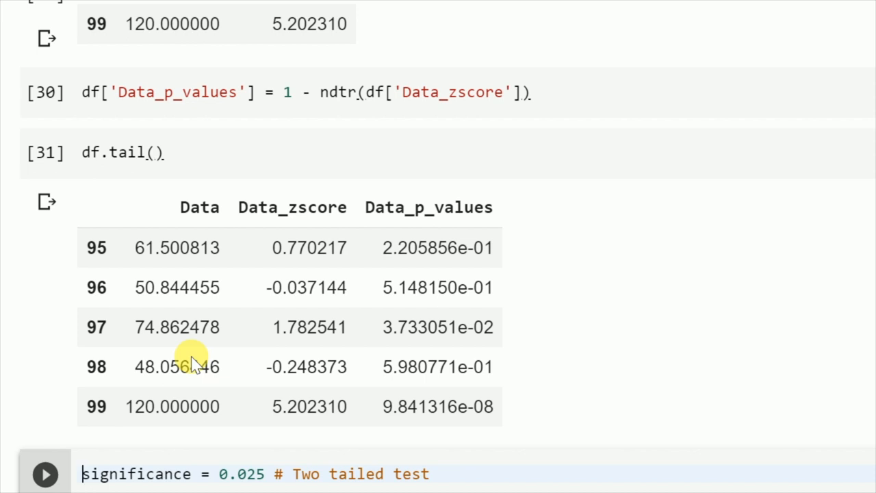
click(83, 474)
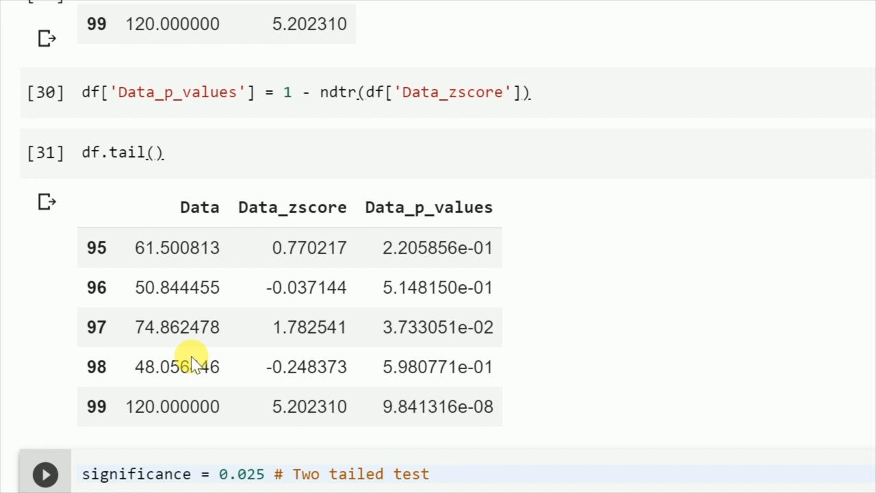
click(82, 474)
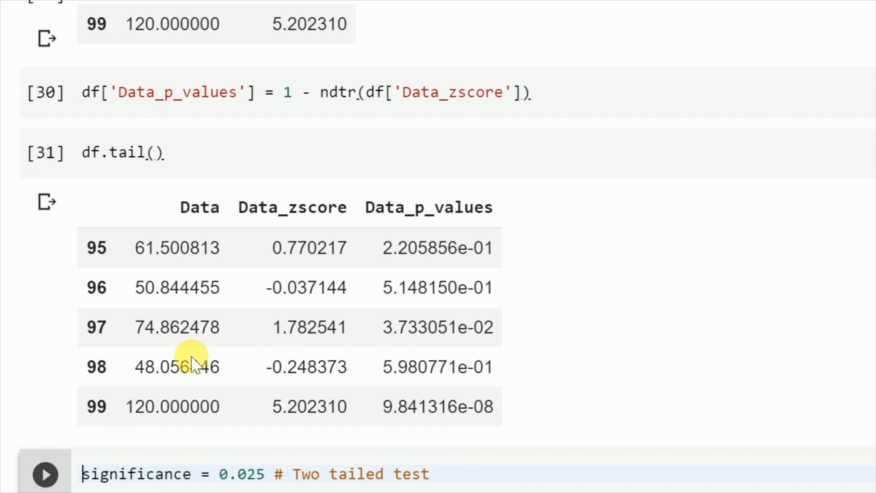
scroll(down, 3)
text(lph)
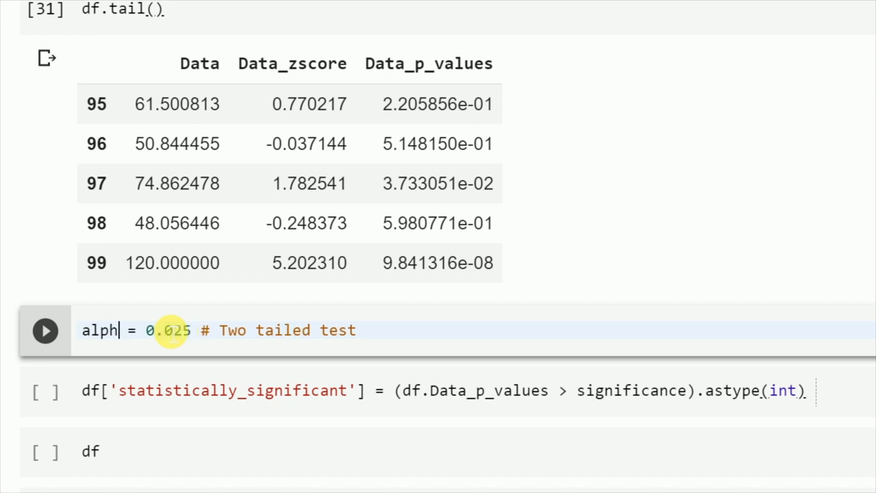
Rename the 0.025 threshold to alpha and compute the statistically_significant column against it.
text(a)
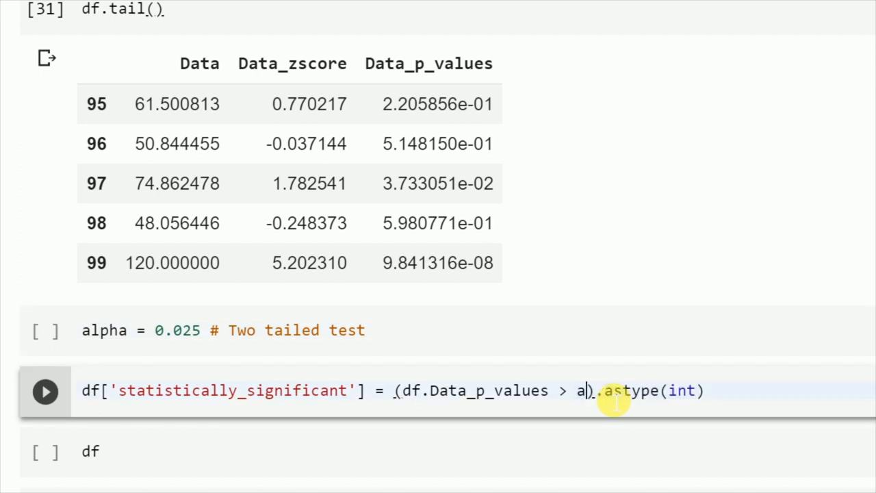
text(lpha)
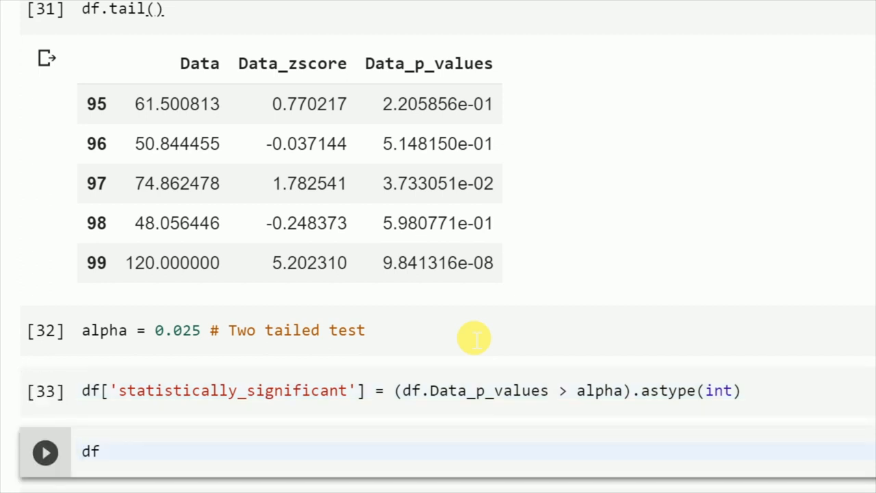
click(82, 451)
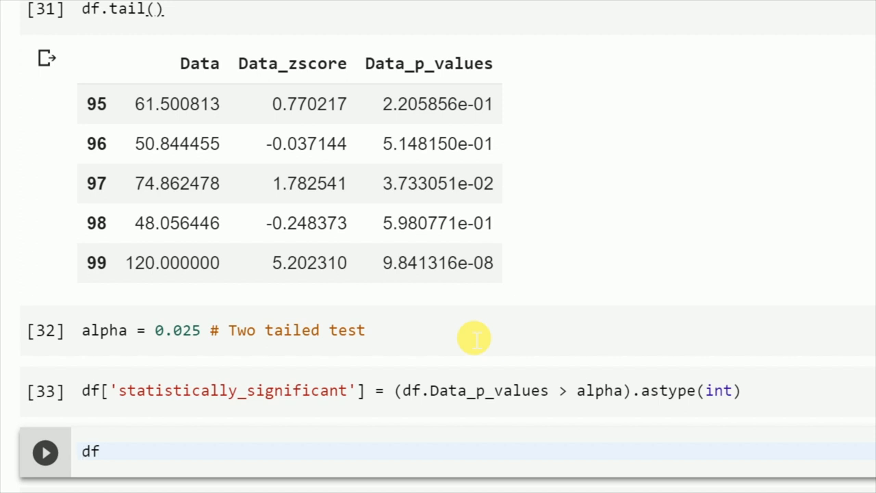
Display the full 100-row × 4-column table, with only the 120 row flagged 0.
click(44, 451)
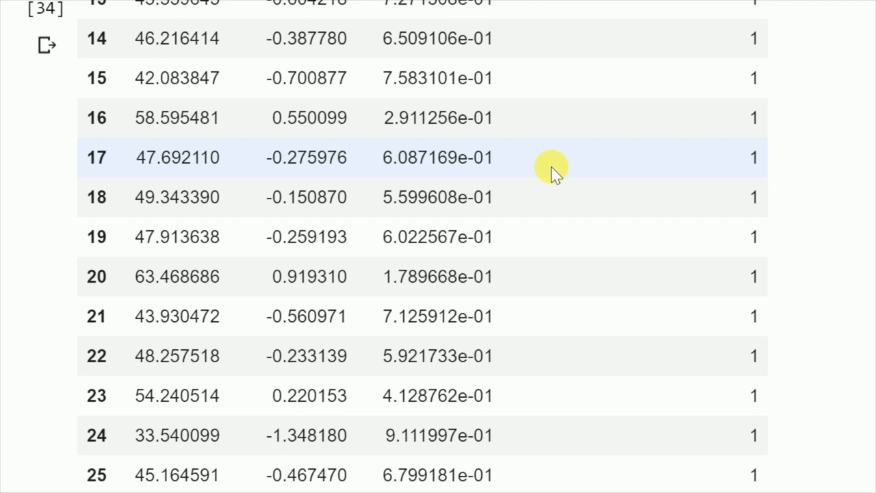
mouse_move(591, 356)
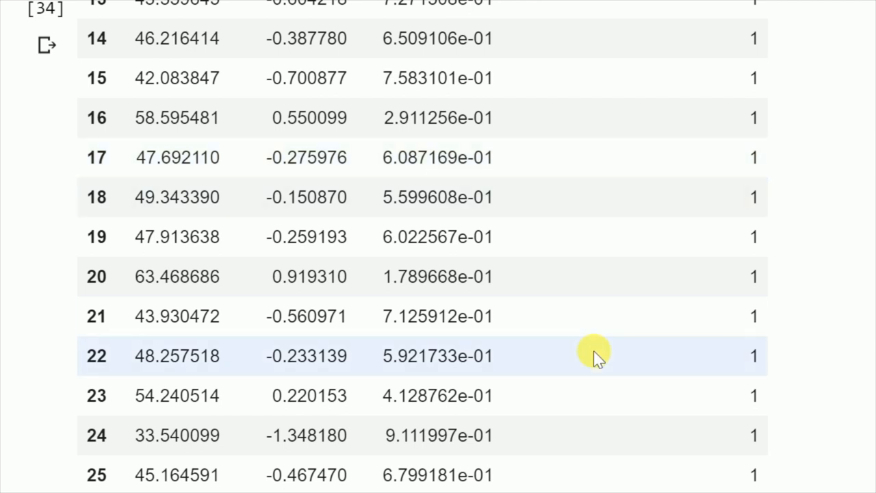
scroll(down, 3)
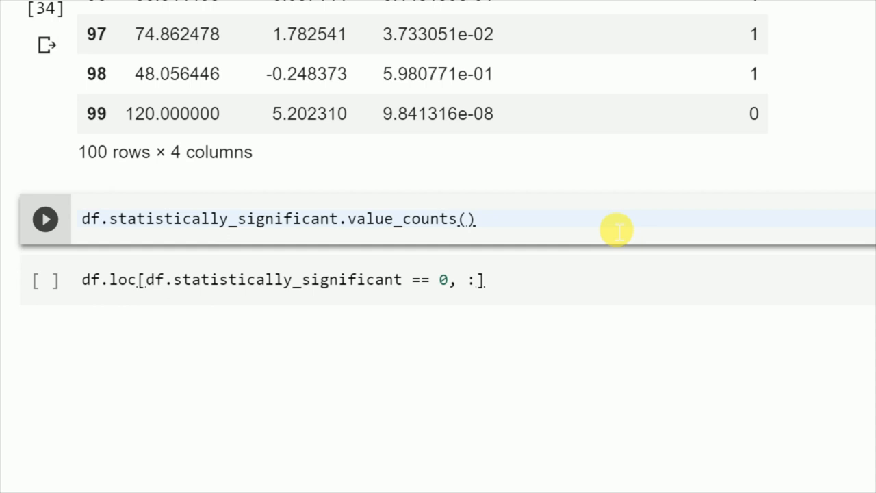
Run value_counts showing 99 rows flagged 1 and one flagged 0, then start the df.loc zero filter.
click(43, 219)
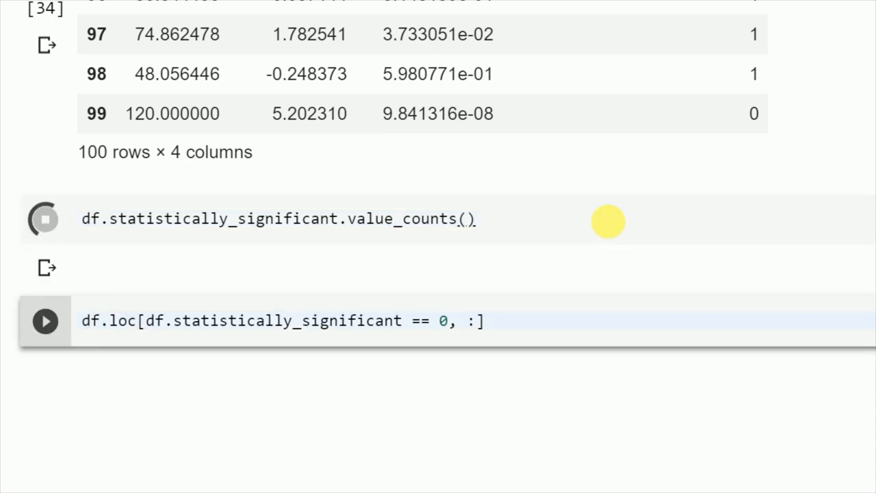
click(43, 219)
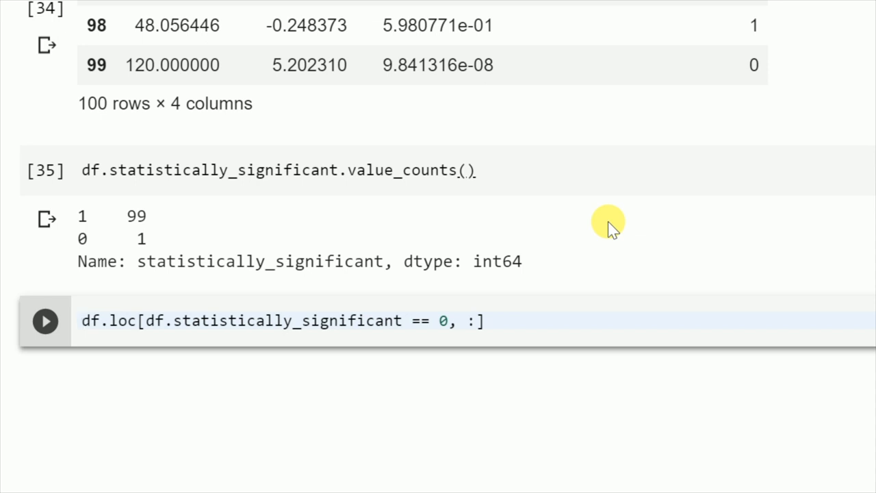
click(82, 321)
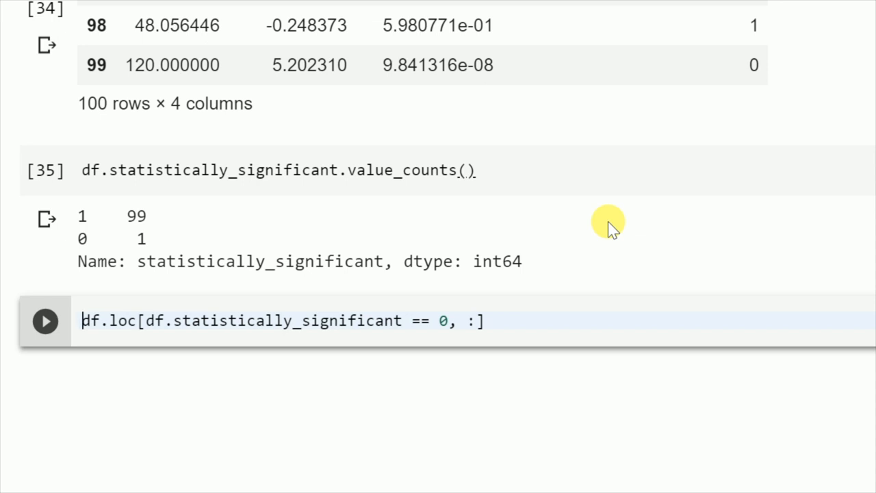